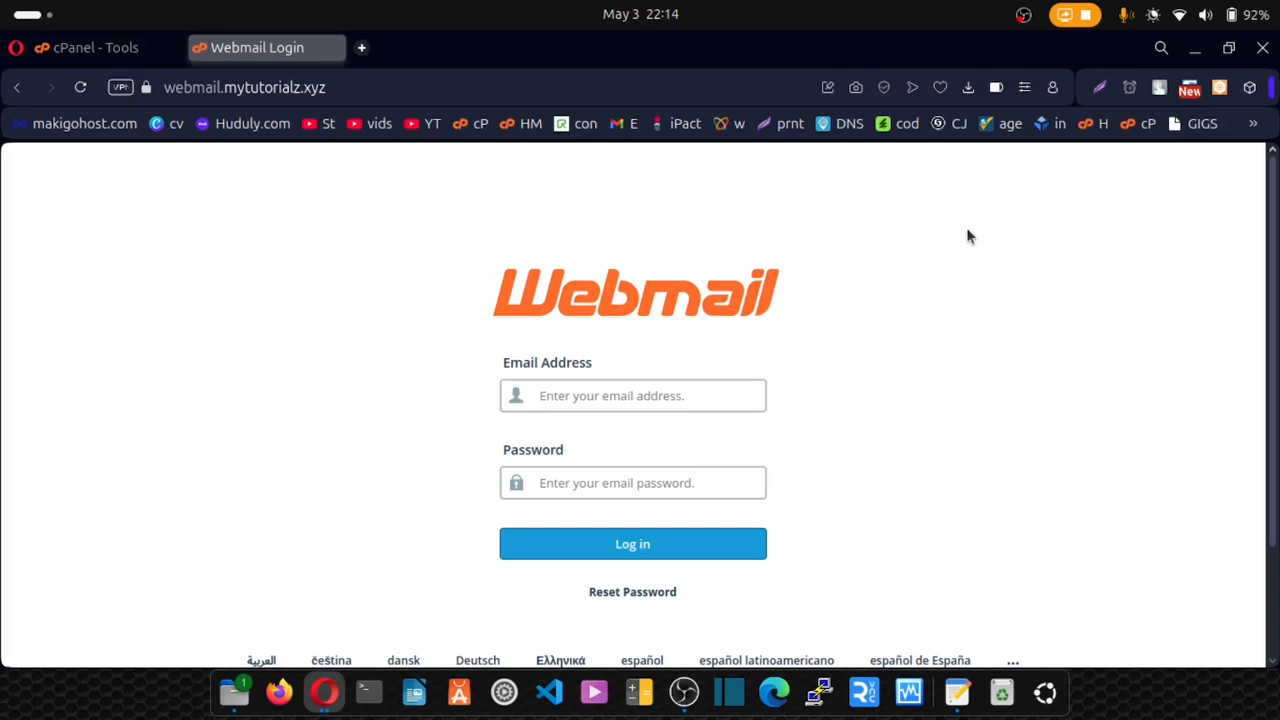
# - Open cPanel's Email Accounts list, showing the five mytutorialz.xyz accounts
pyautogui.click(632, 395)
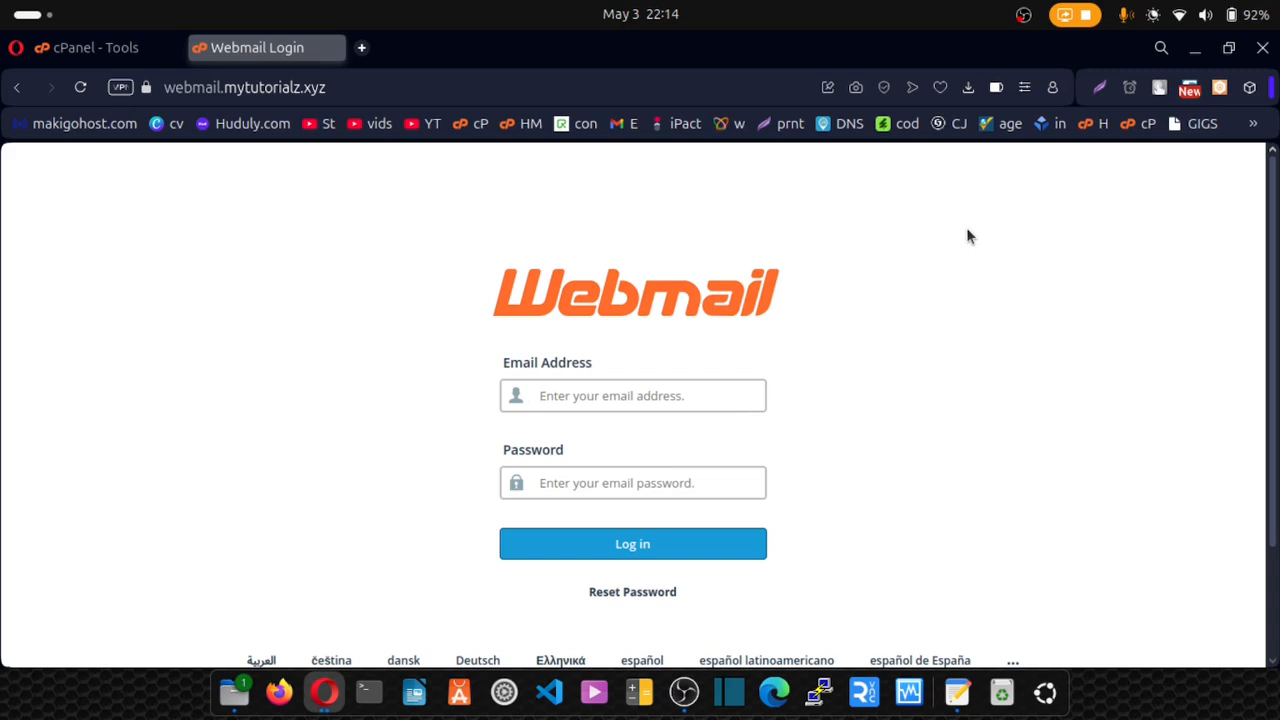
pyautogui.moveTo(648, 295)
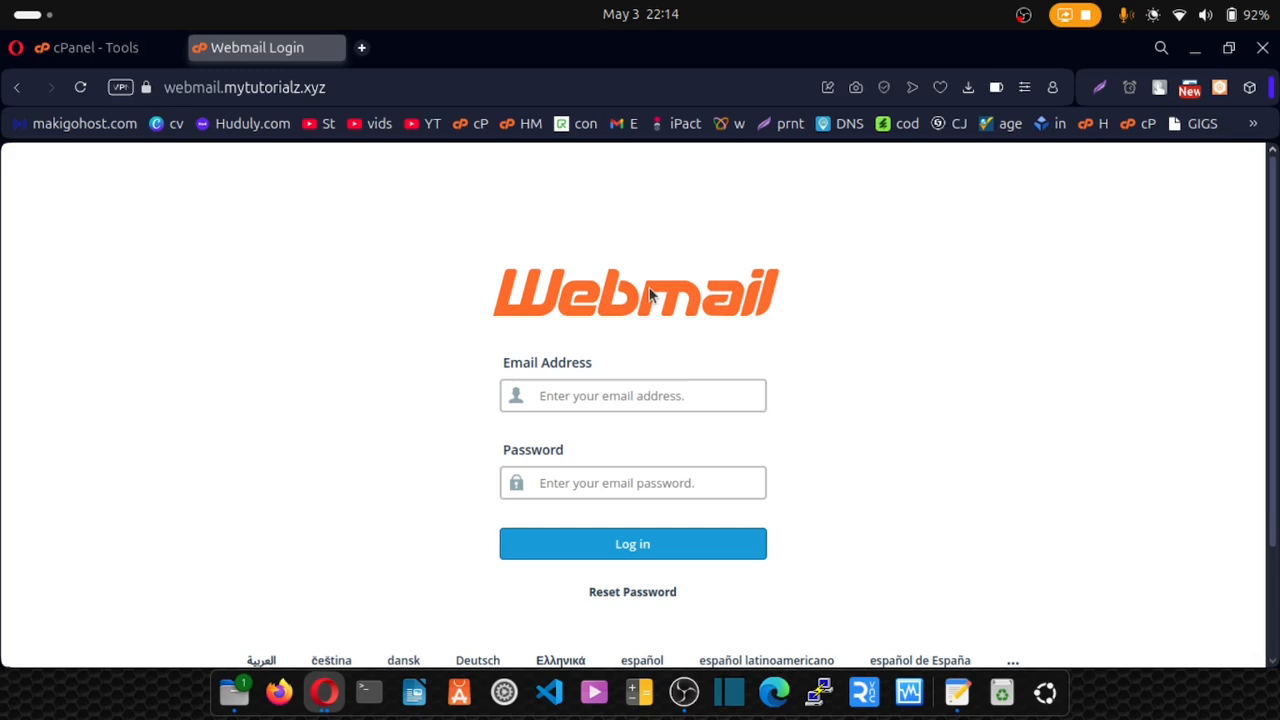
pyautogui.click(632, 395)
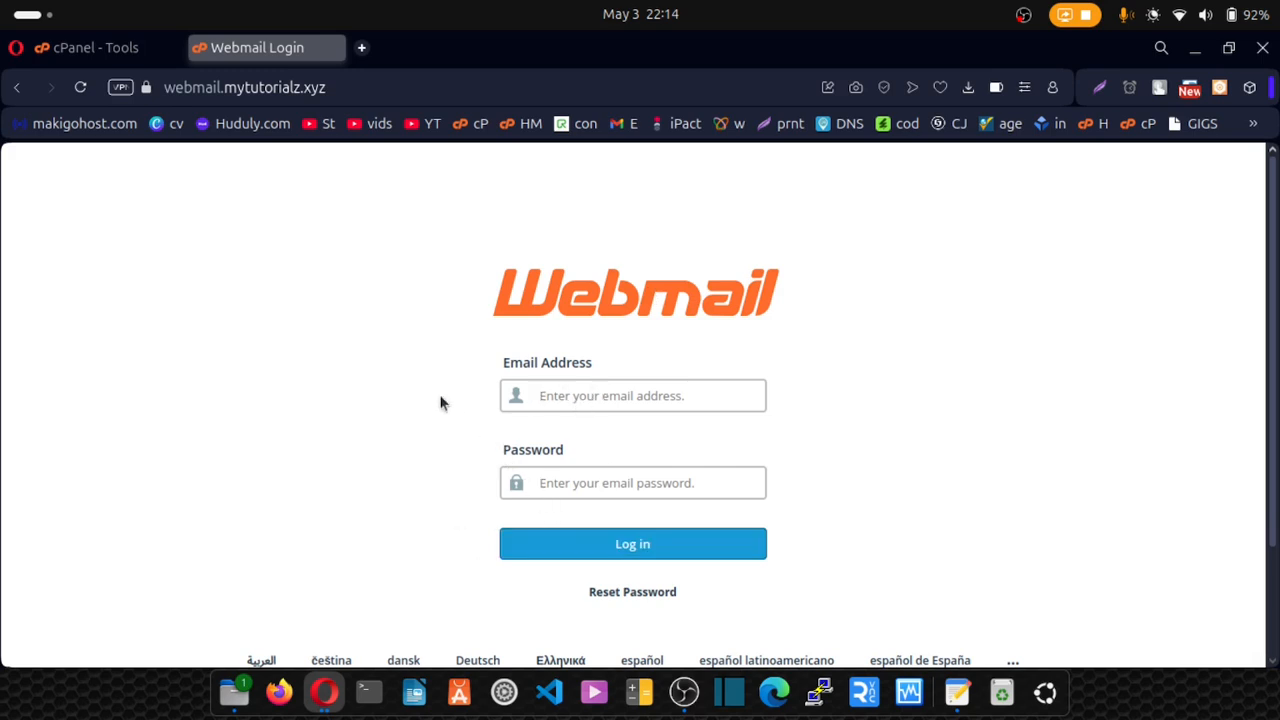
pyautogui.moveTo(95, 47)
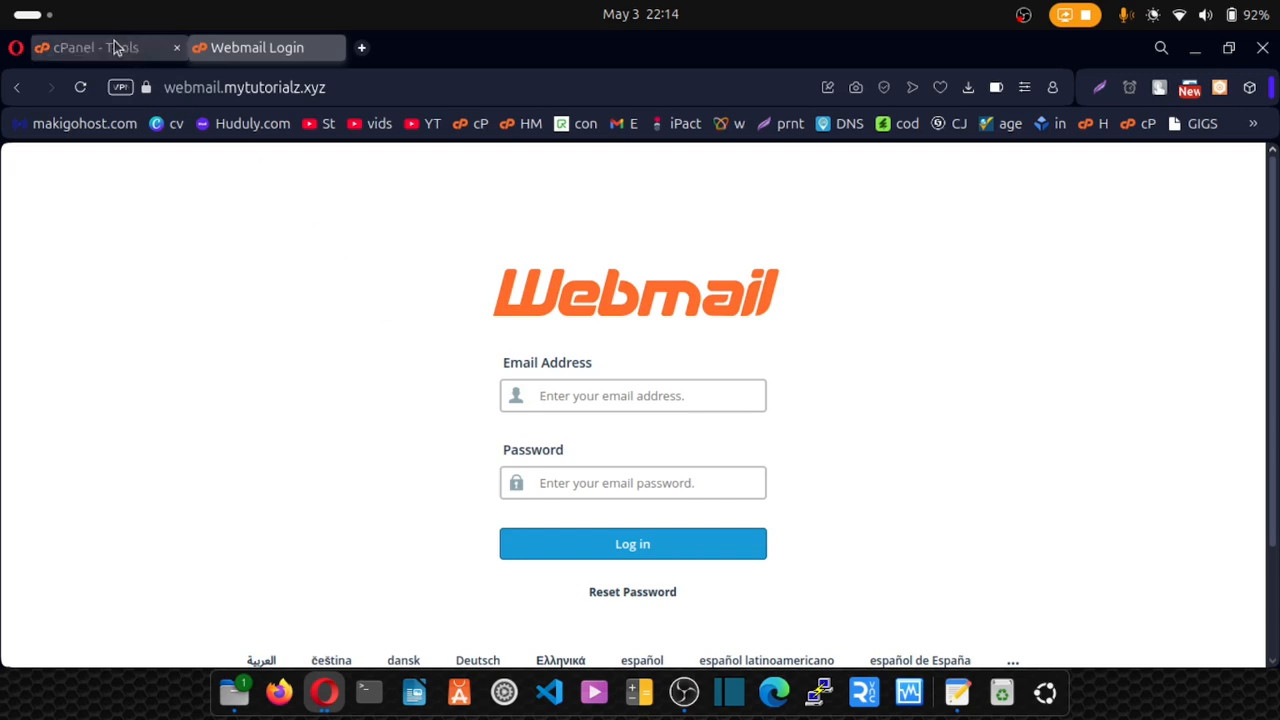
pyautogui.click(90, 47)
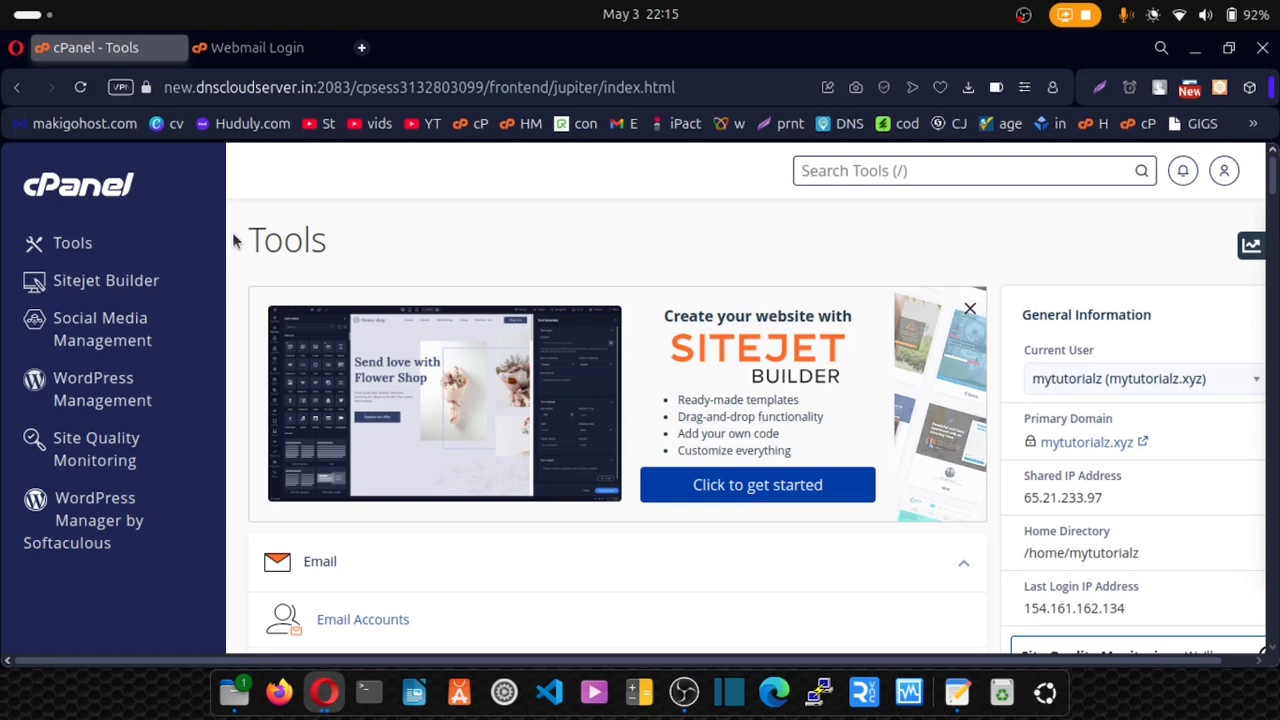
pyautogui.scroll(-3)
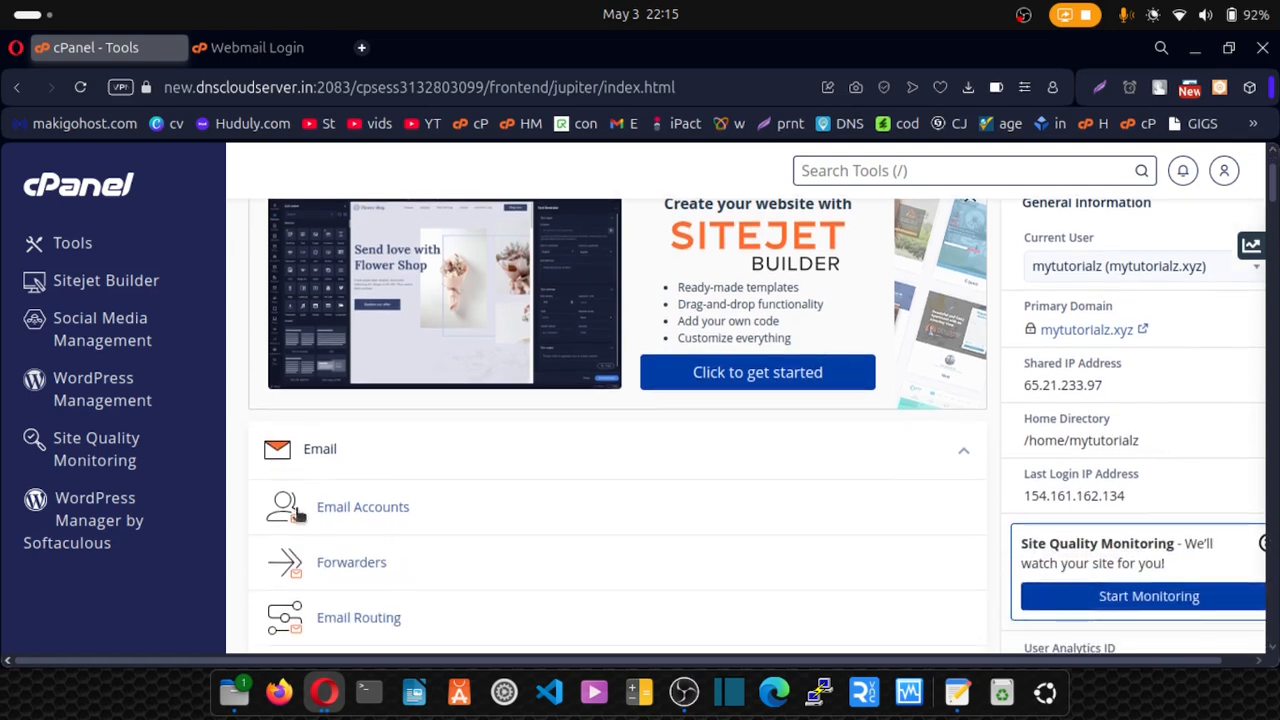
pyautogui.click(362, 506)
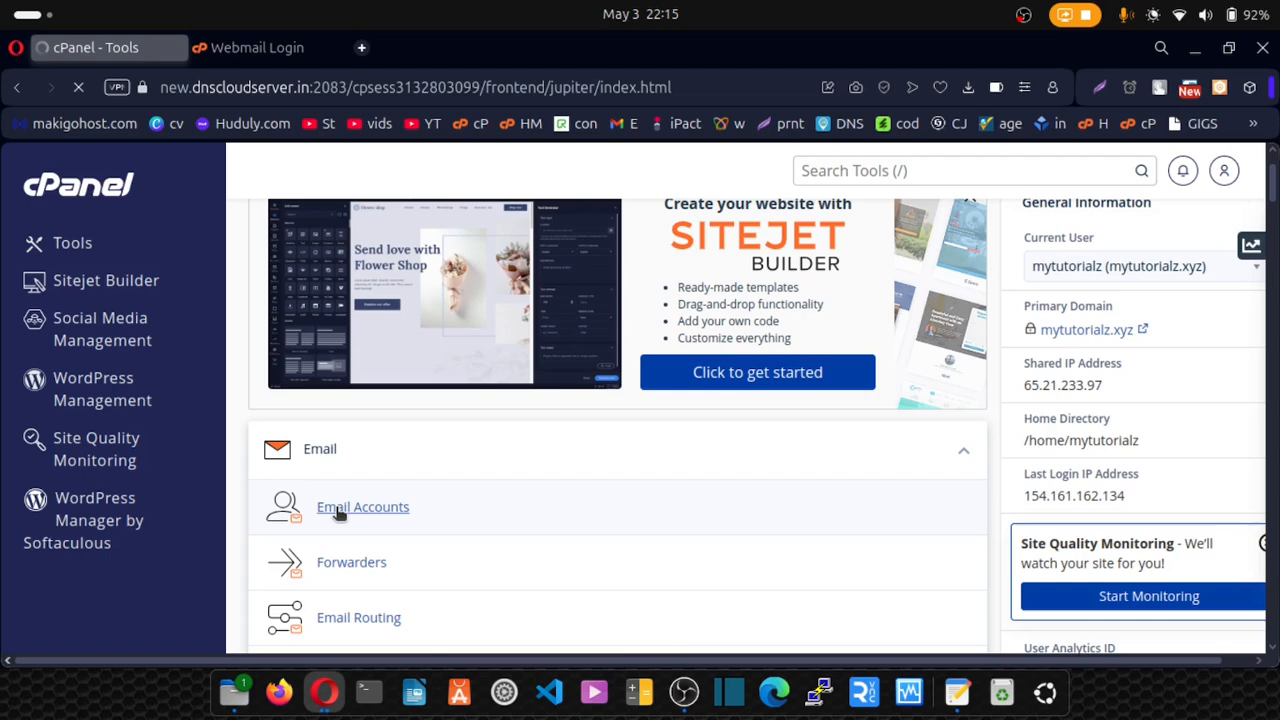
pyautogui.click(362, 506)
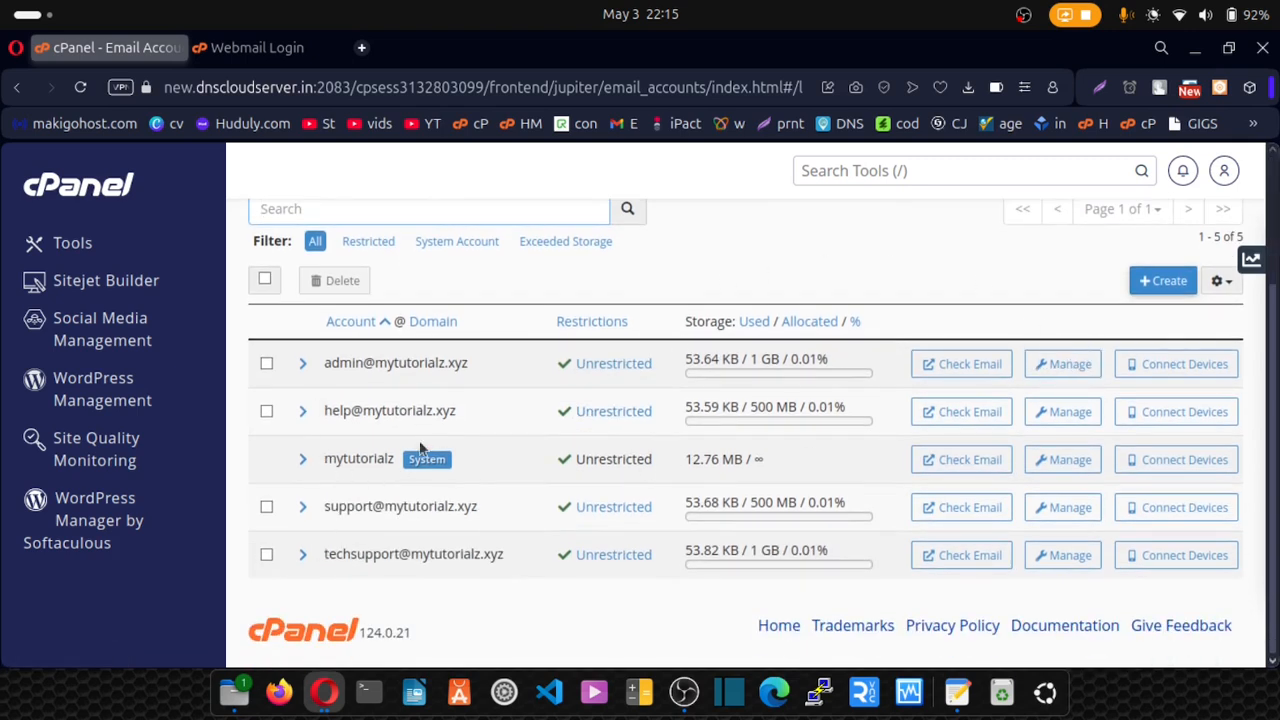
pyautogui.doubleClick(400, 506)
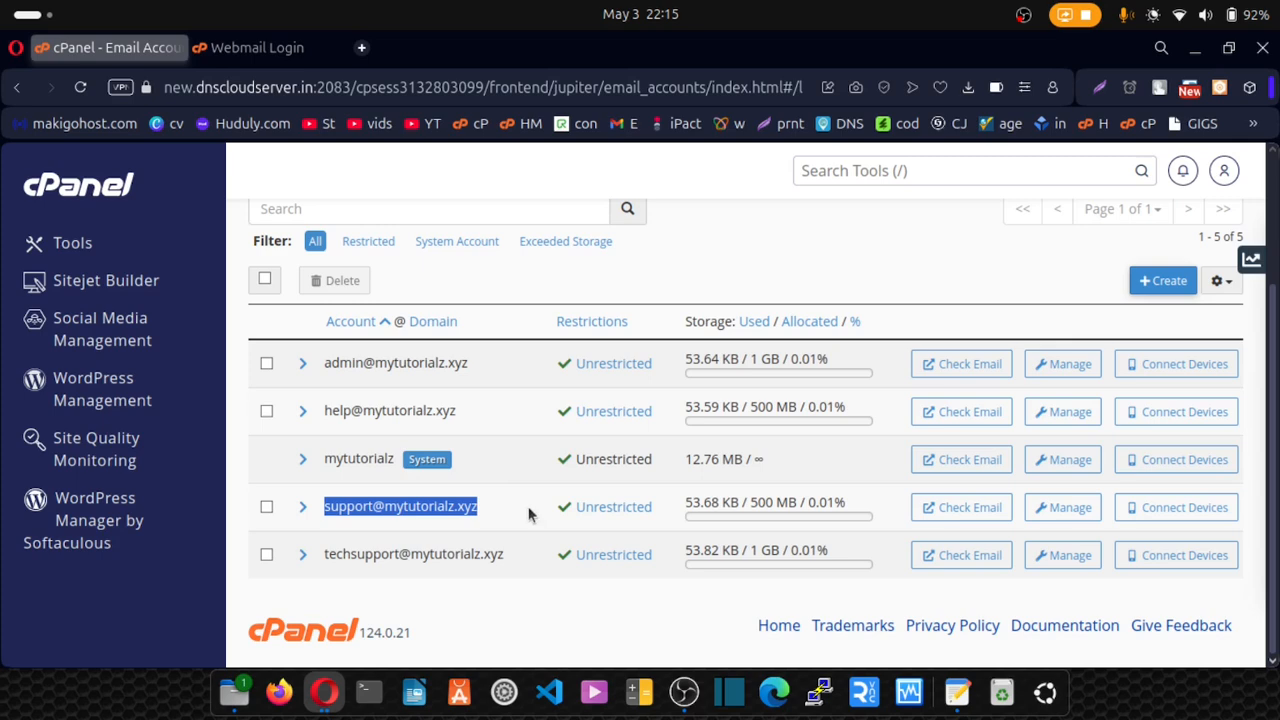
pyautogui.click(256, 47)
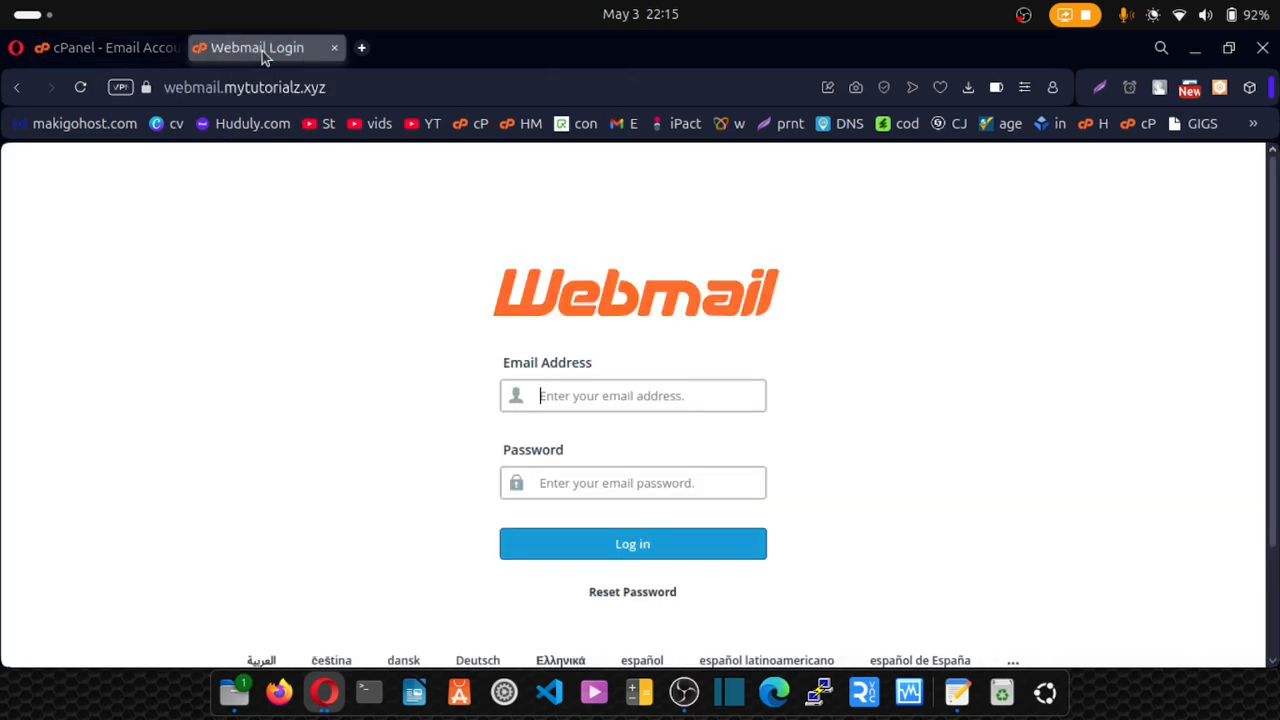
pyautogui.click(100, 47)
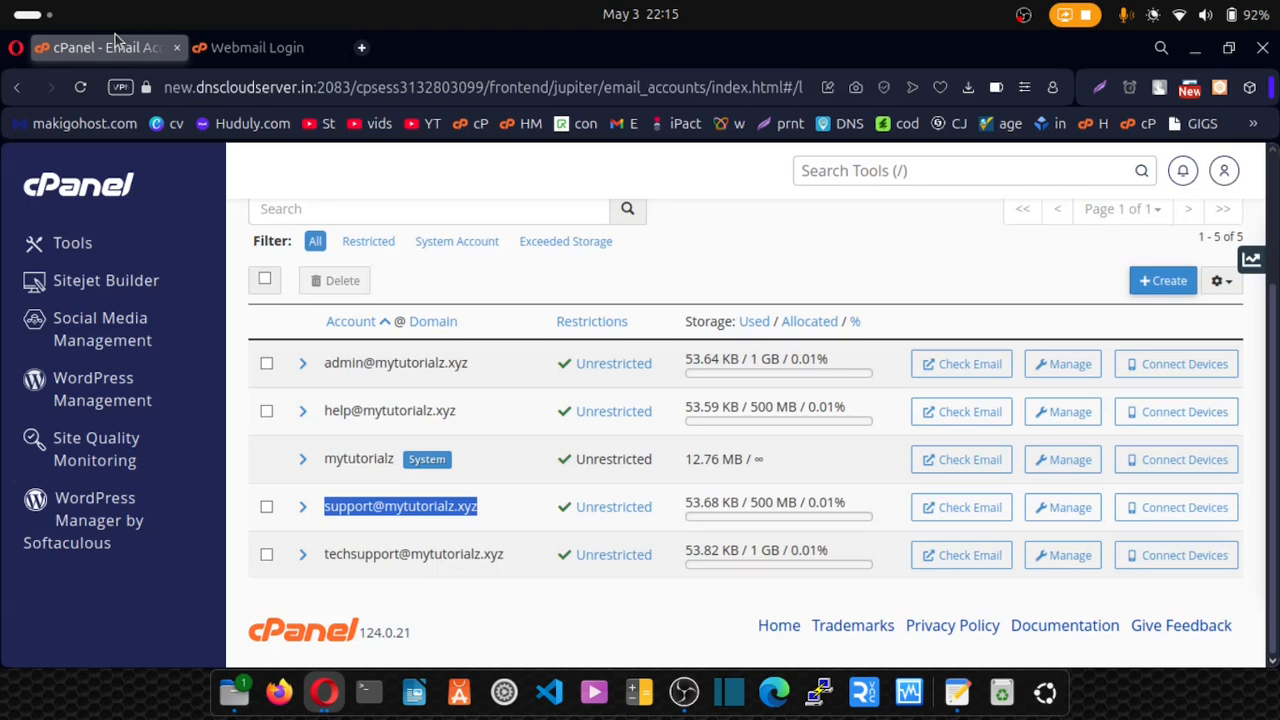
pyautogui.moveTo(490, 298)
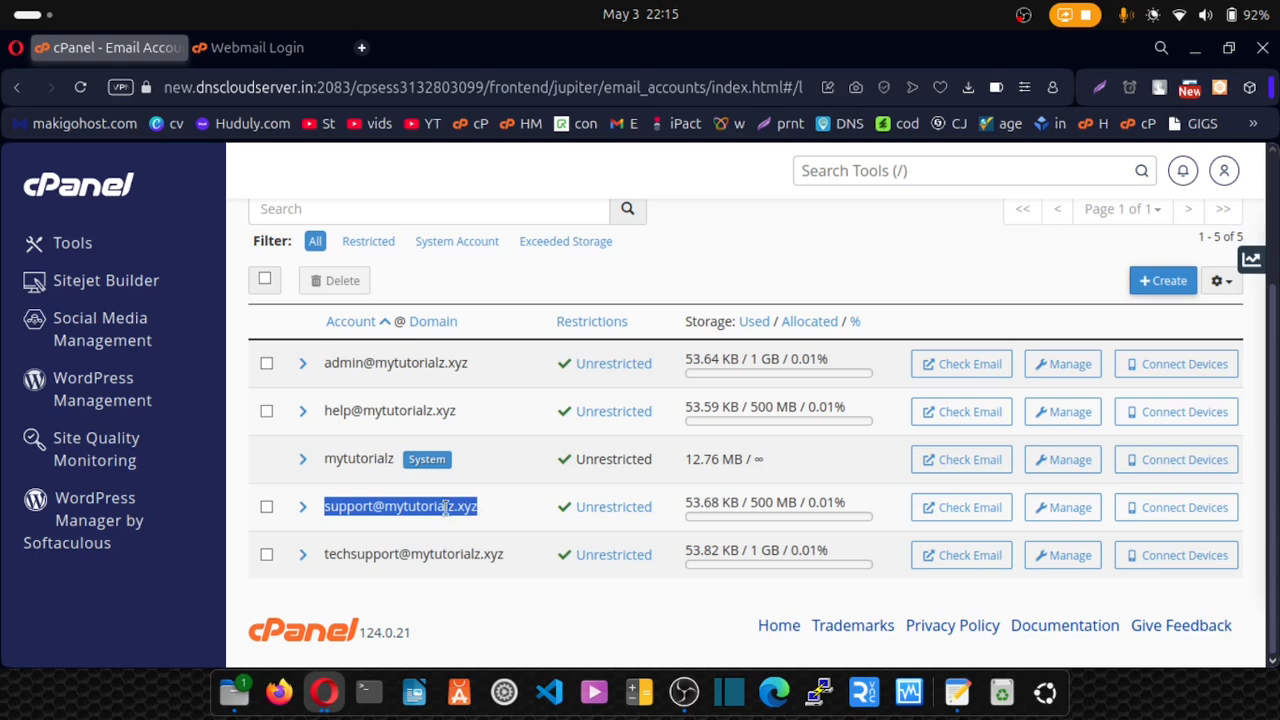
pyautogui.moveTo(533, 268)
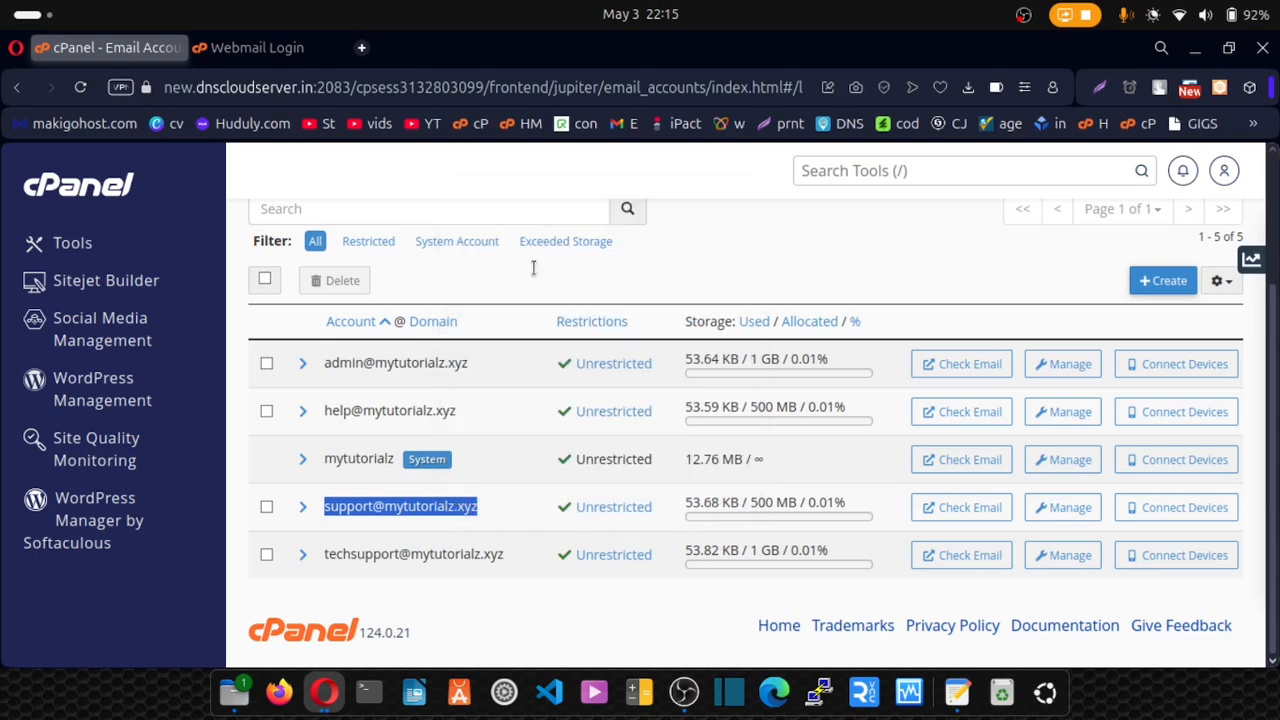
pyautogui.click(256, 47)
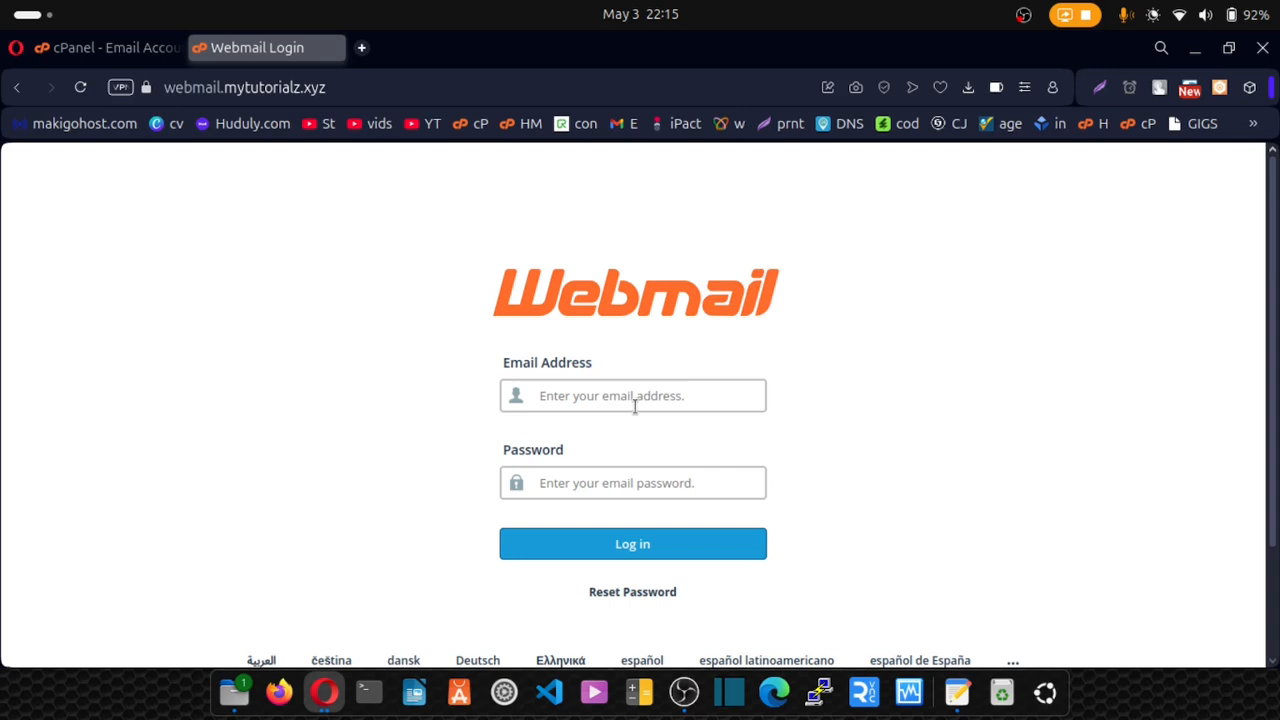
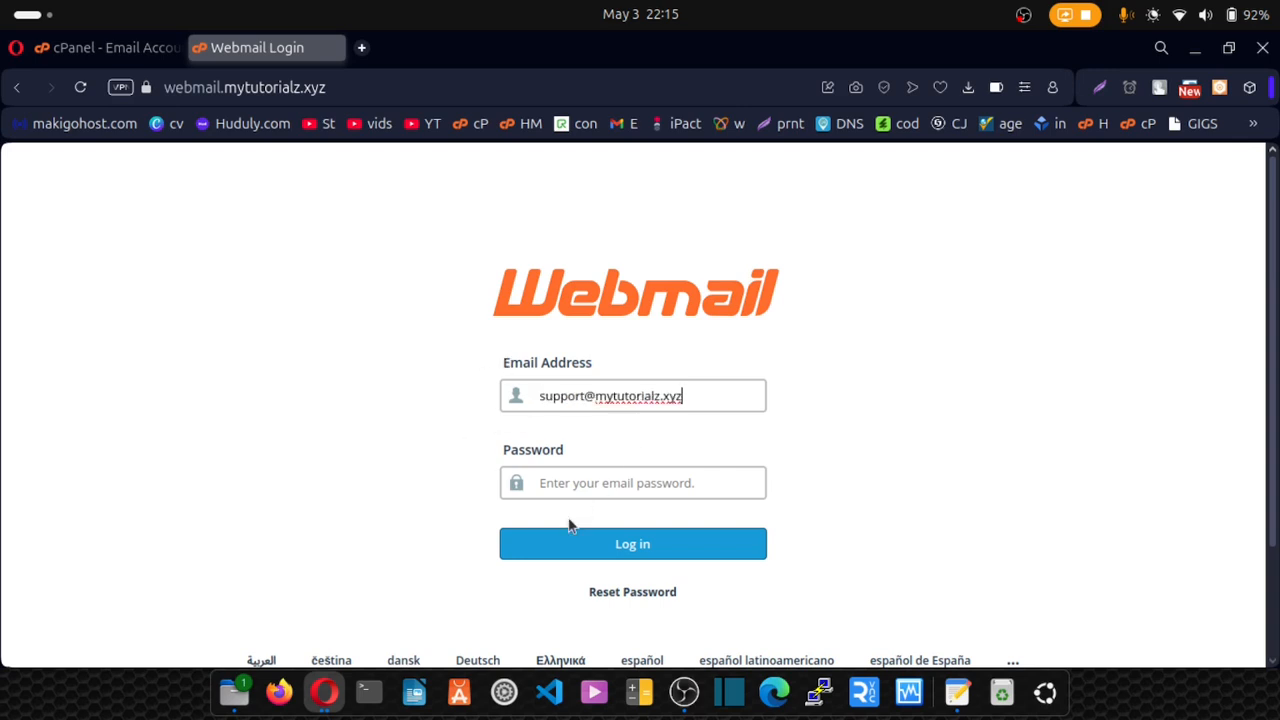
pyautogui.click(107, 47)
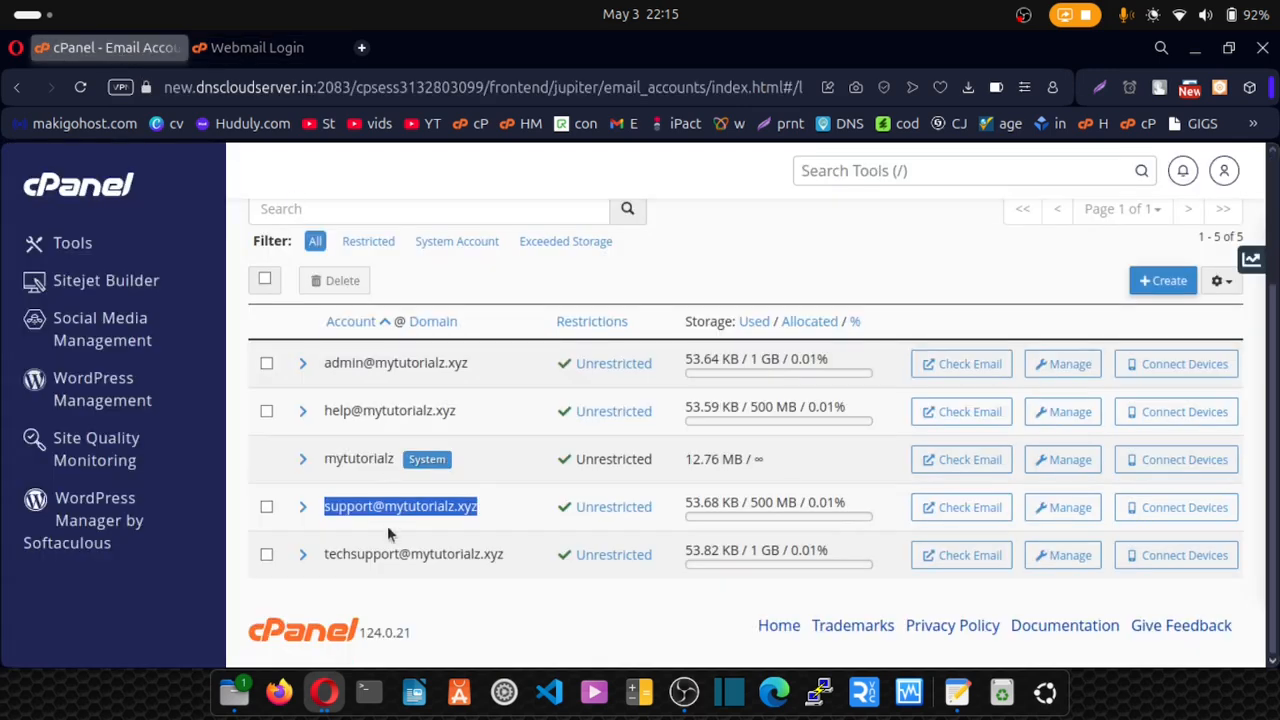
pyautogui.click(1062, 507)
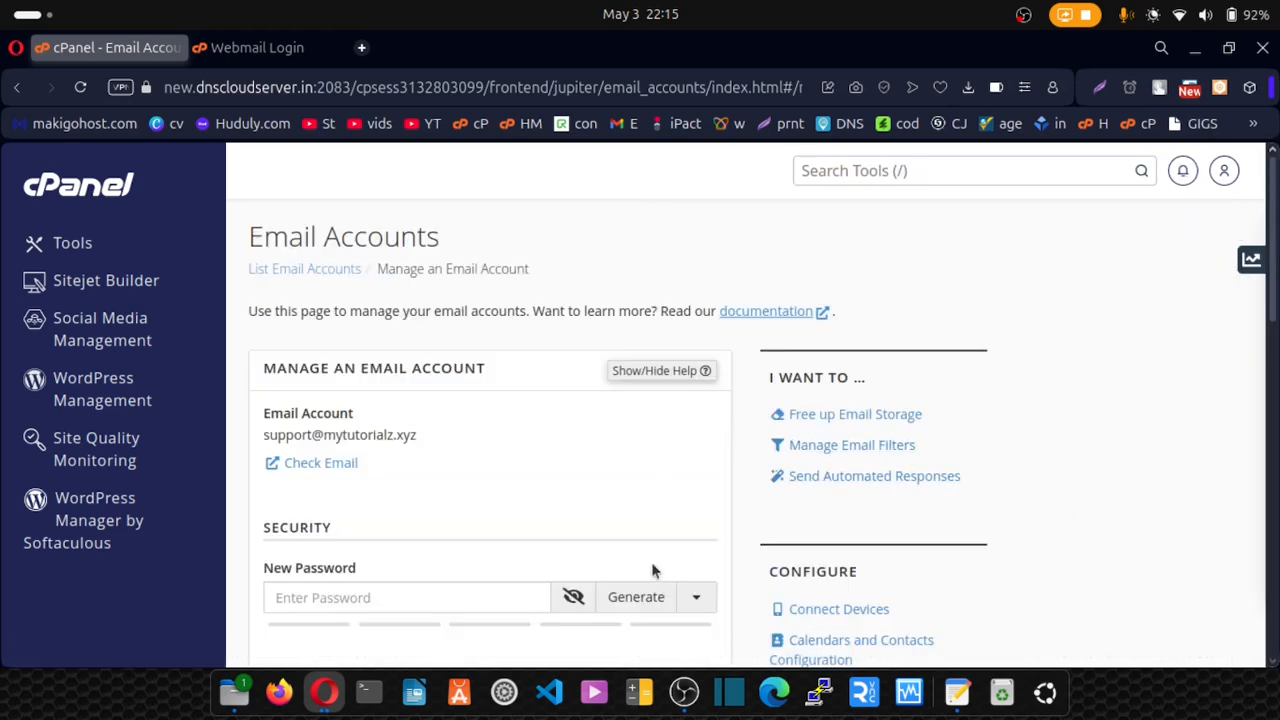
pyautogui.click(636, 597)
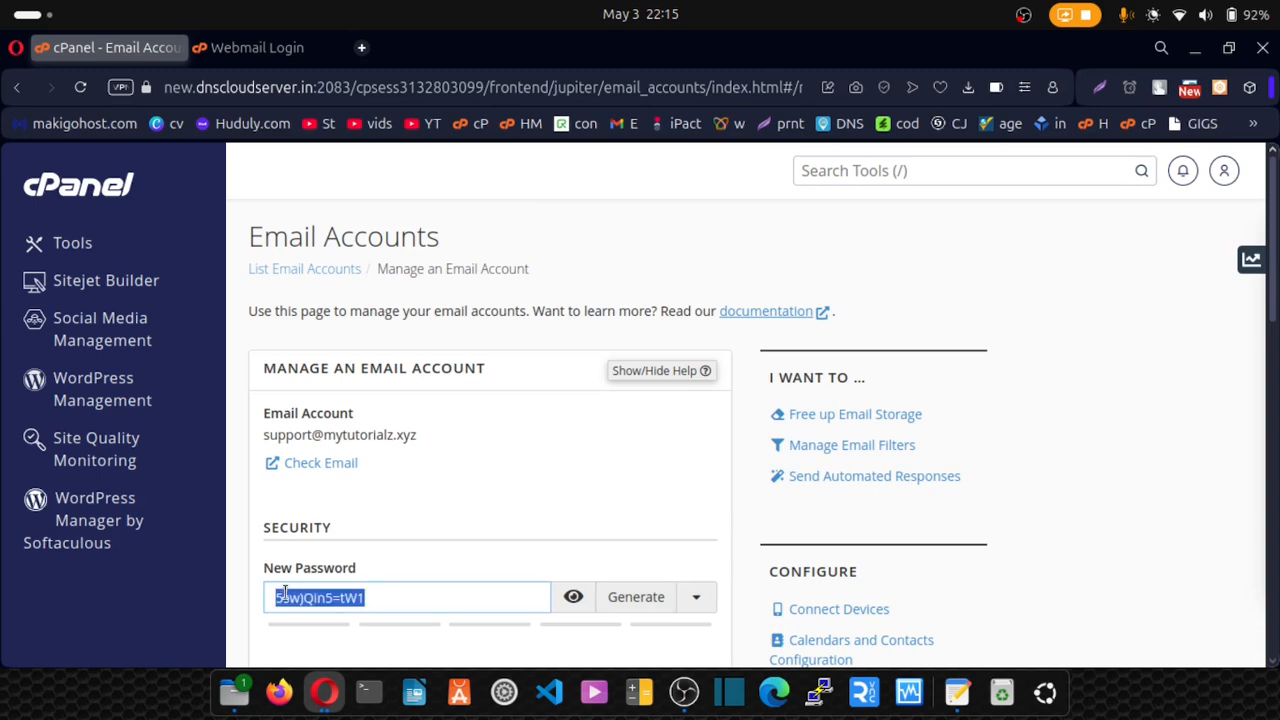
pyautogui.scroll(-3)
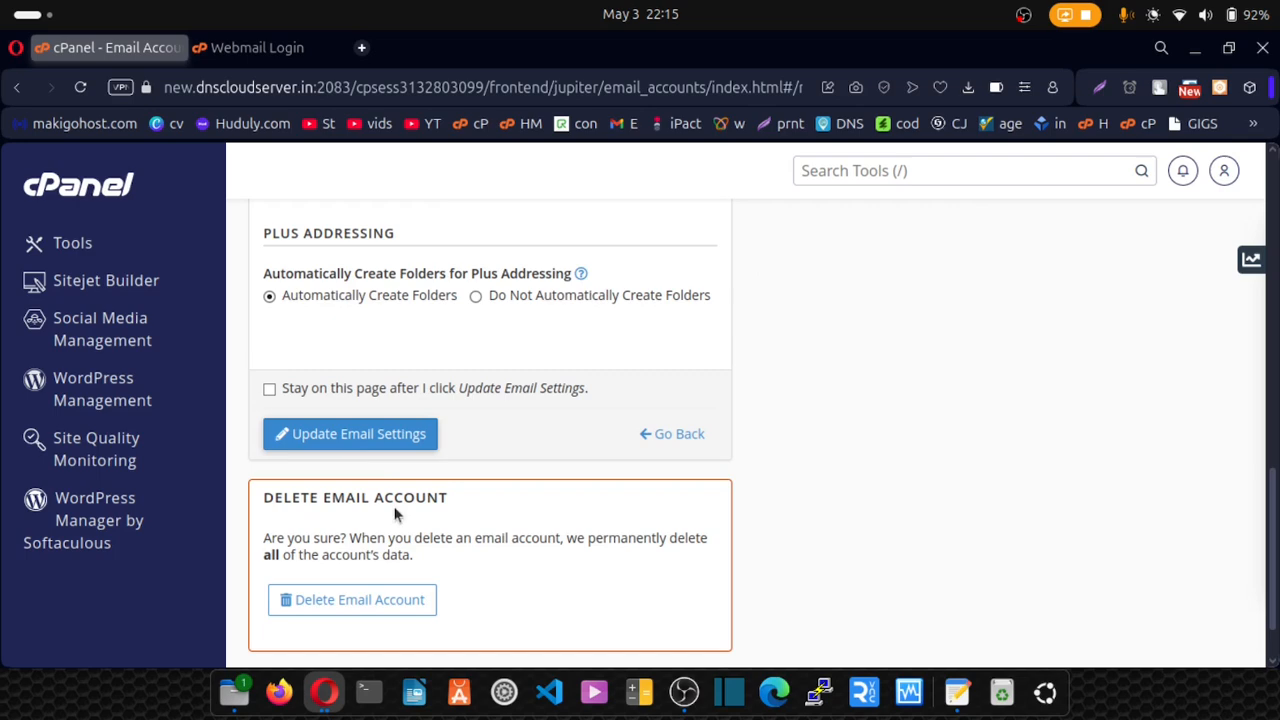
pyautogui.click(671, 433)
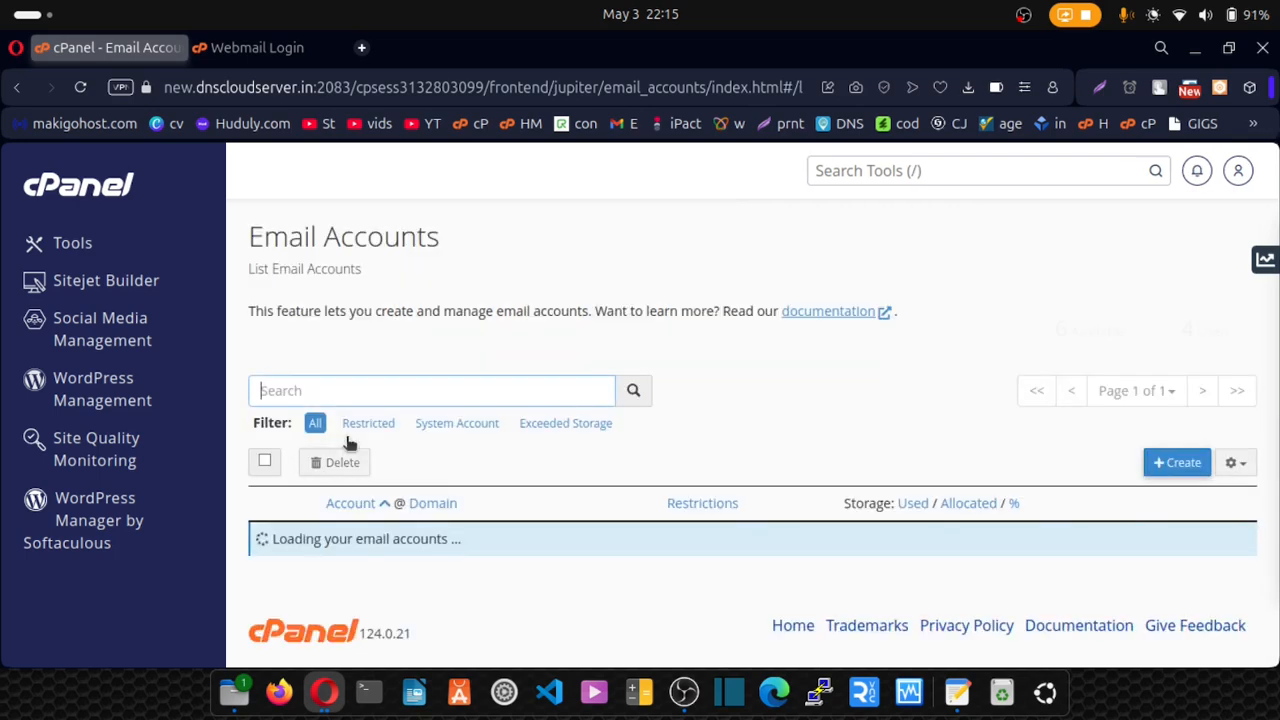
pyautogui.click(256, 47)
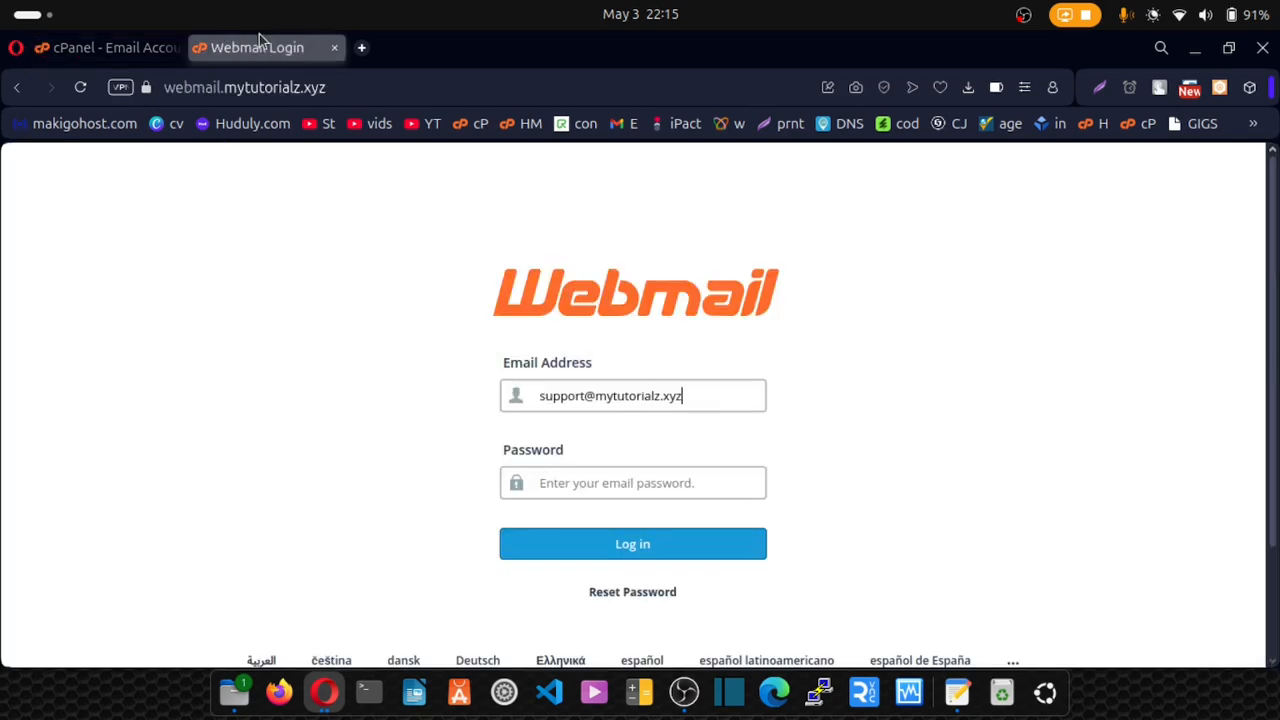
pyautogui.click(632, 483)
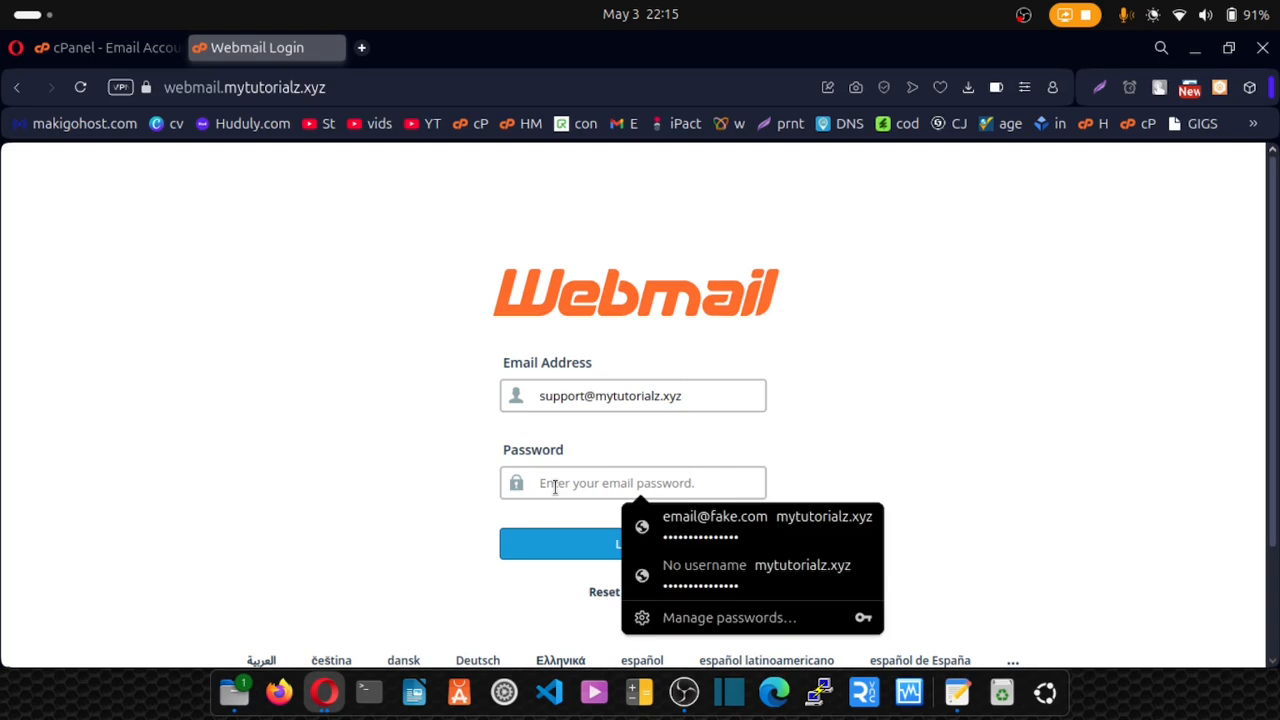
pyautogui.click(766, 525)
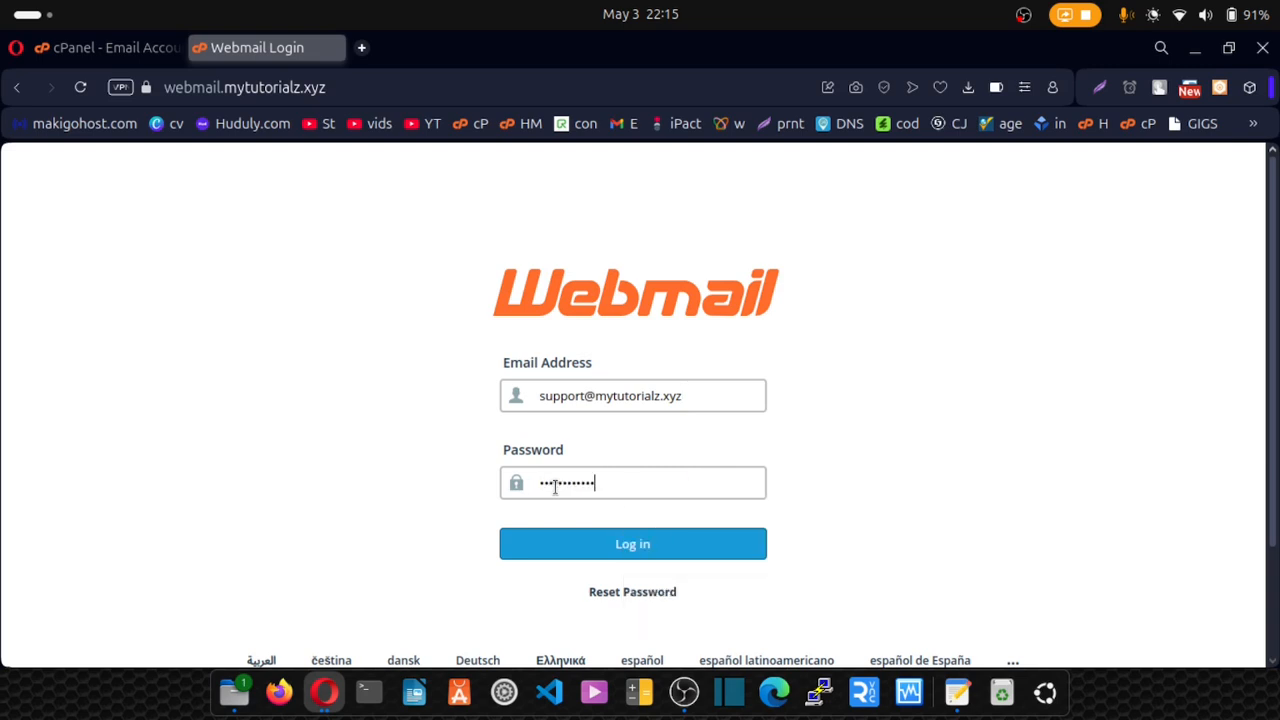
pyautogui.click(632, 543)
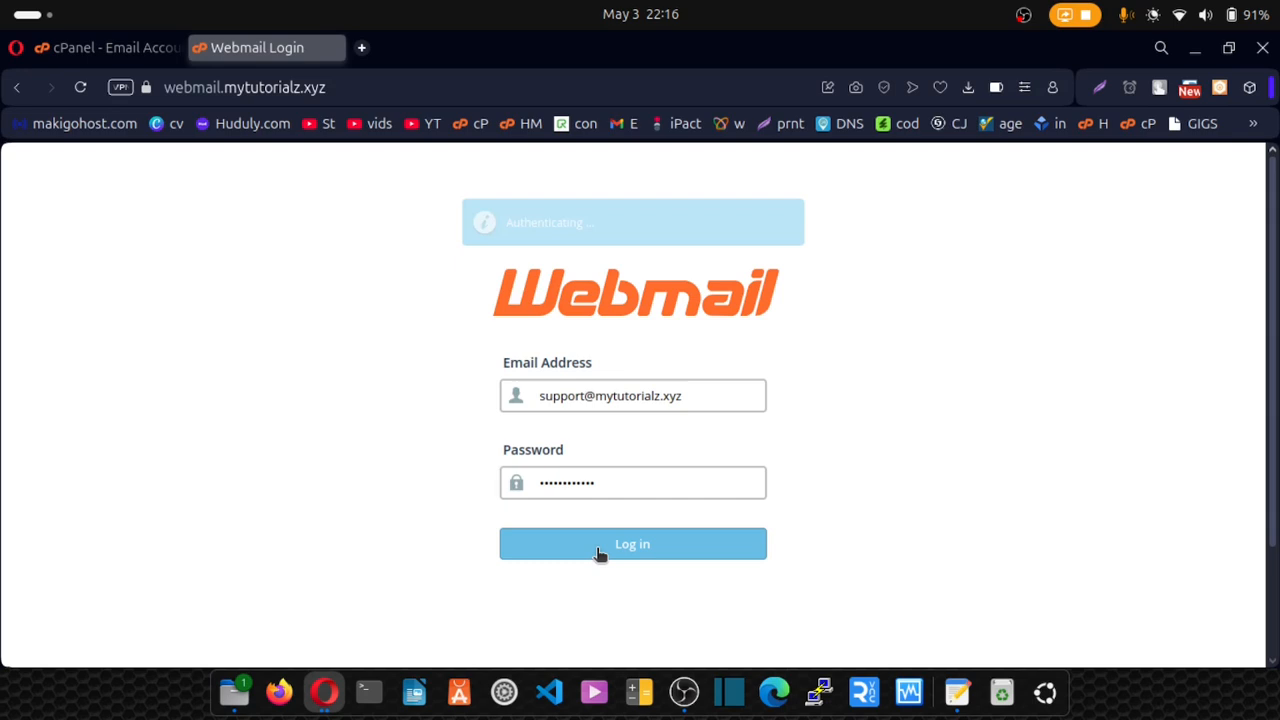
pyautogui.click(632, 544)
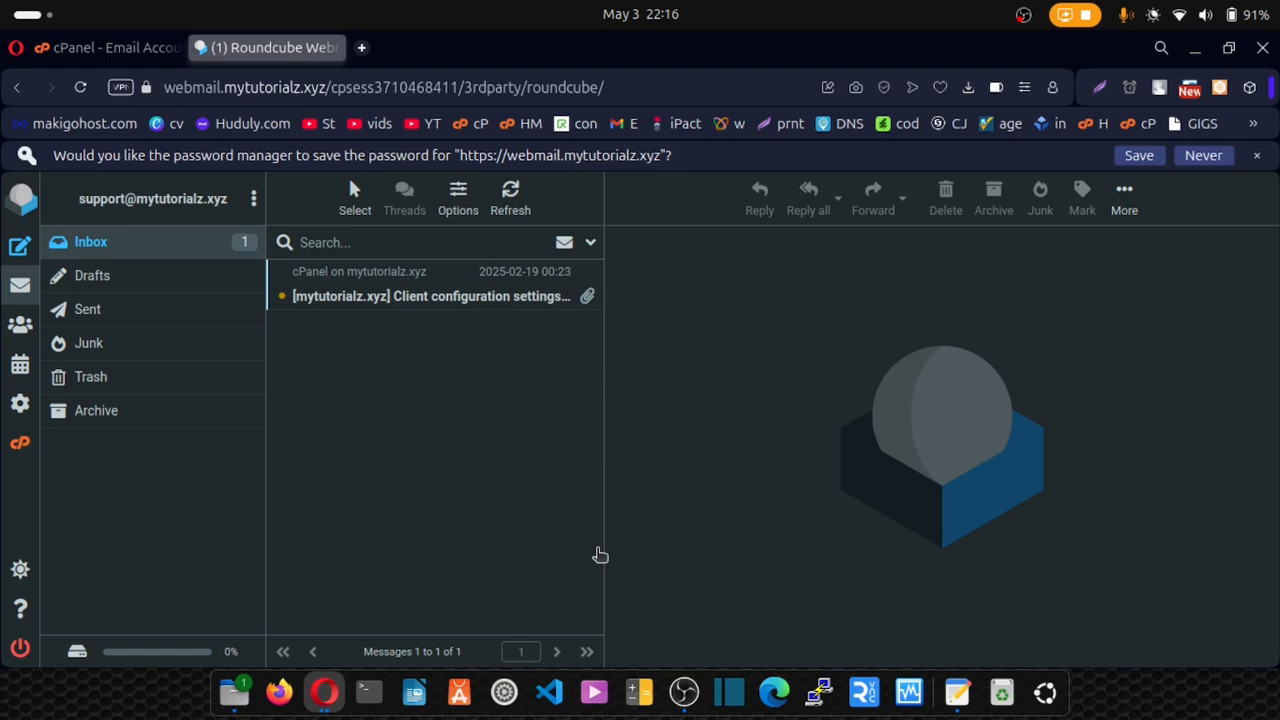
# - Dismiss the browser's save-password offer over the Roundcube inbox
pyautogui.click(1256, 155)
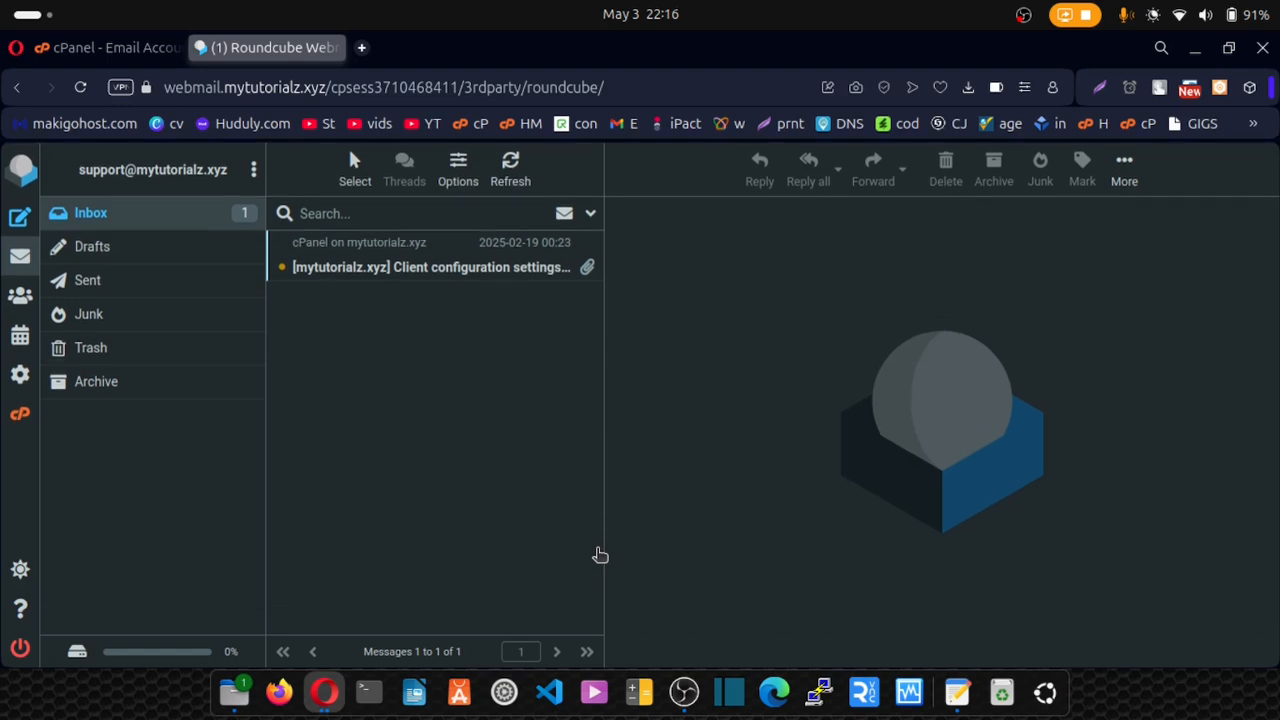